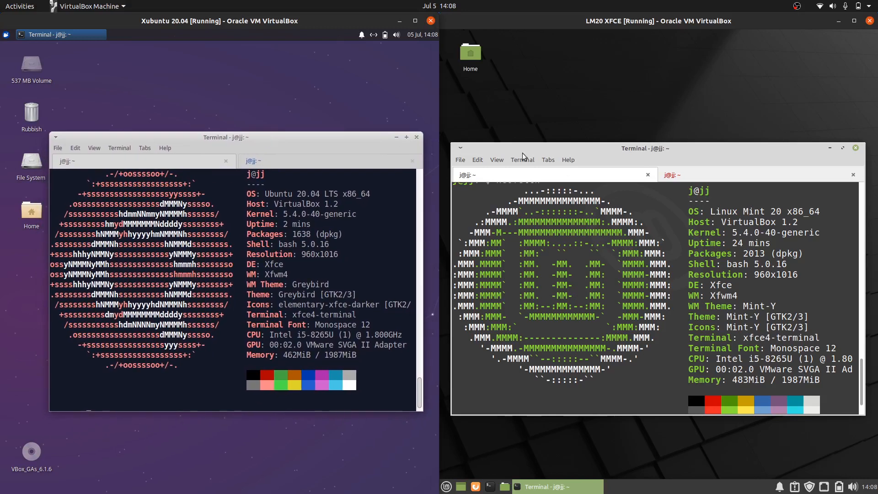
mouse_move(638, 155)
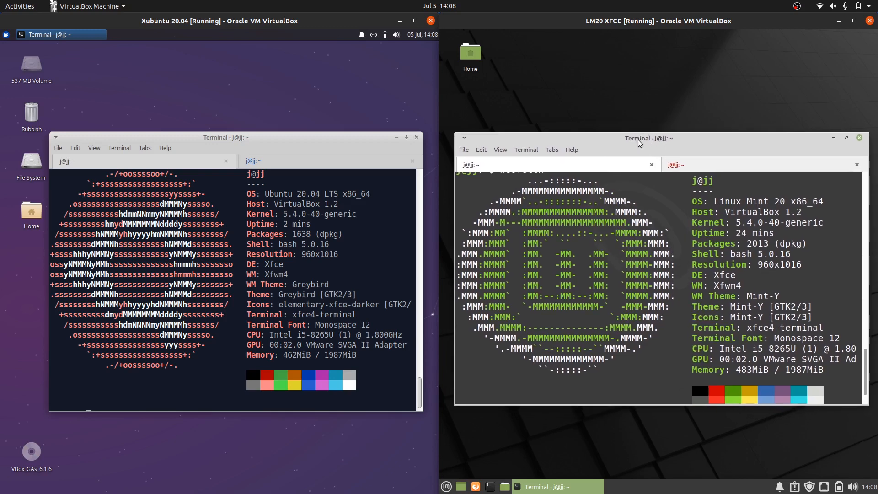
mouse_move(471, 52)
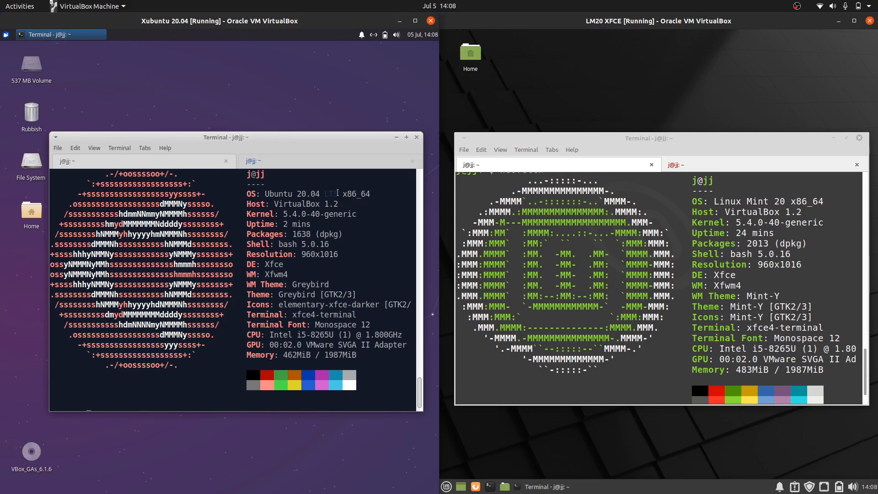
mouse_move(521, 126)
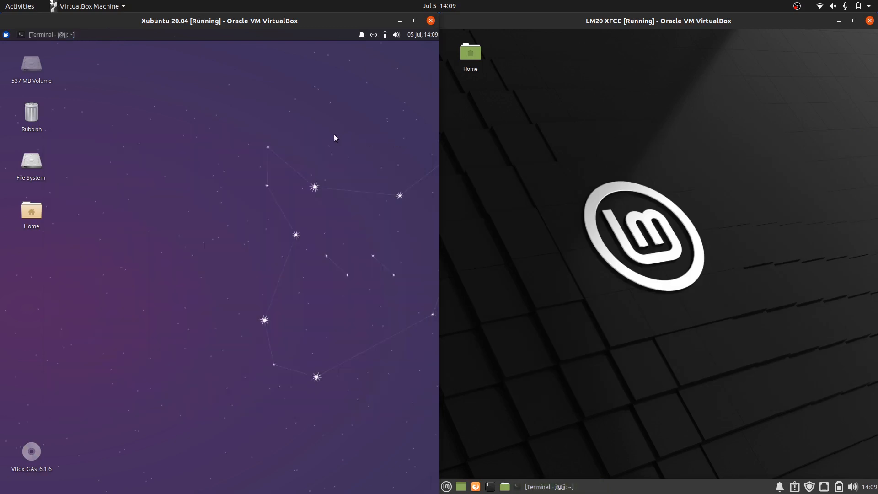
mouse_move(454, 442)
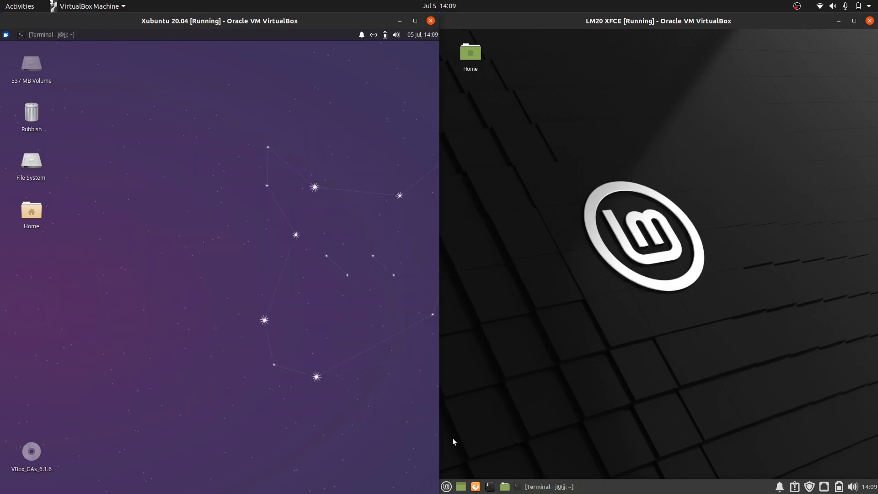
left_click(446, 485)
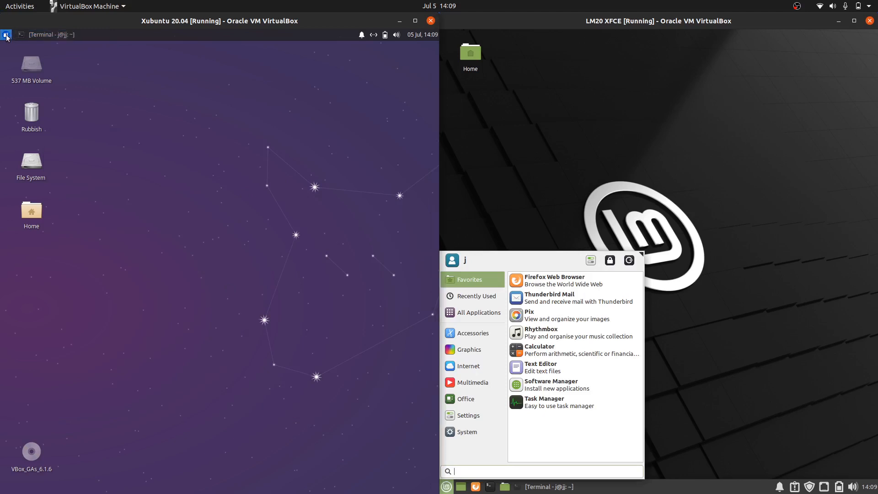
left_click(5, 34)
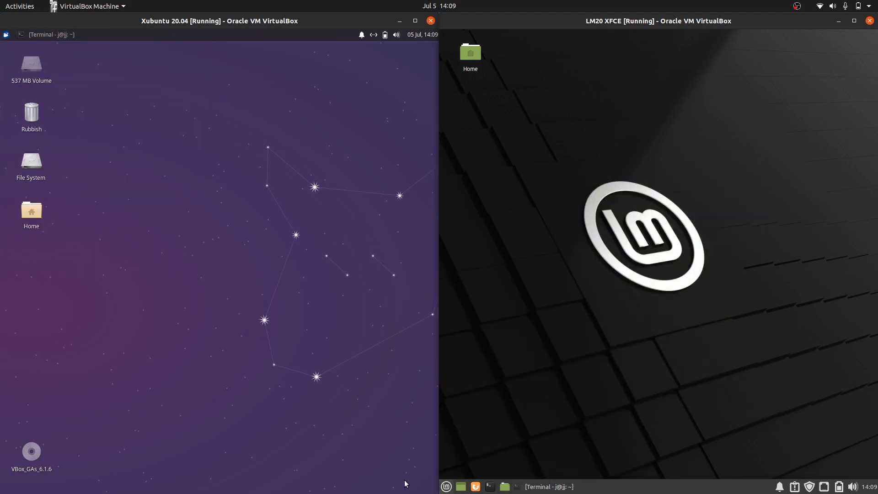
left_click(446, 486)
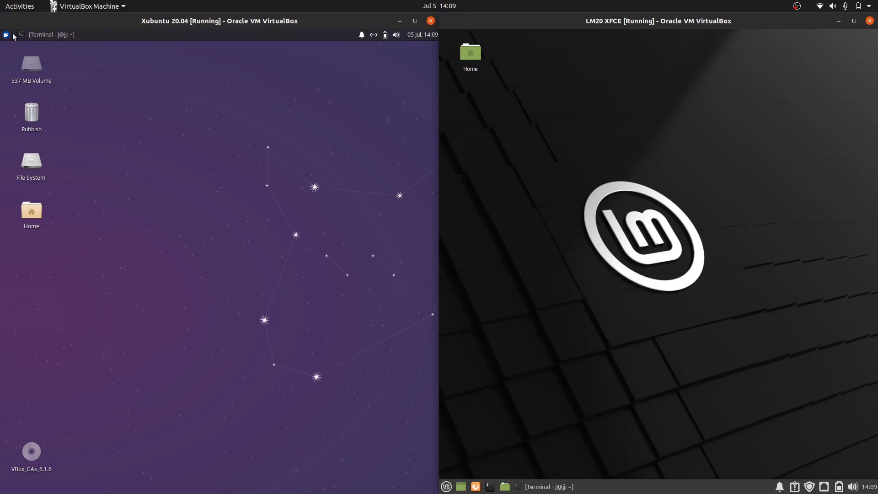
mouse_move(249, 122)
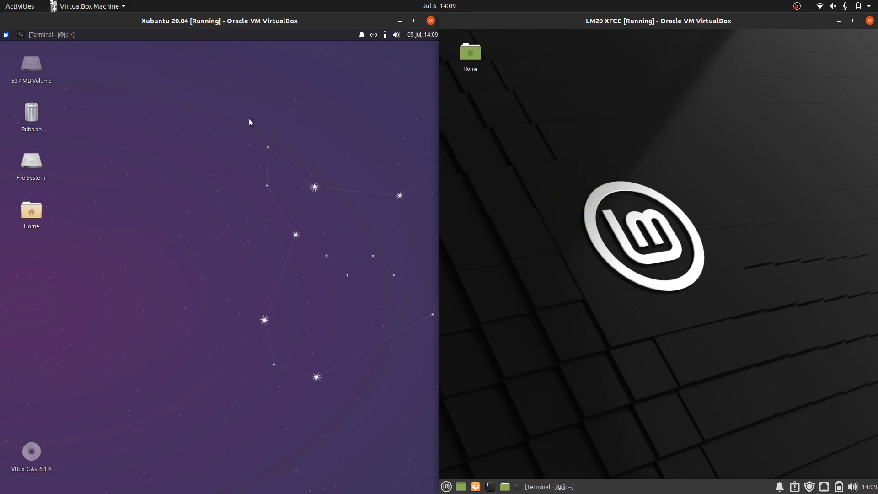
left_click(7, 35)
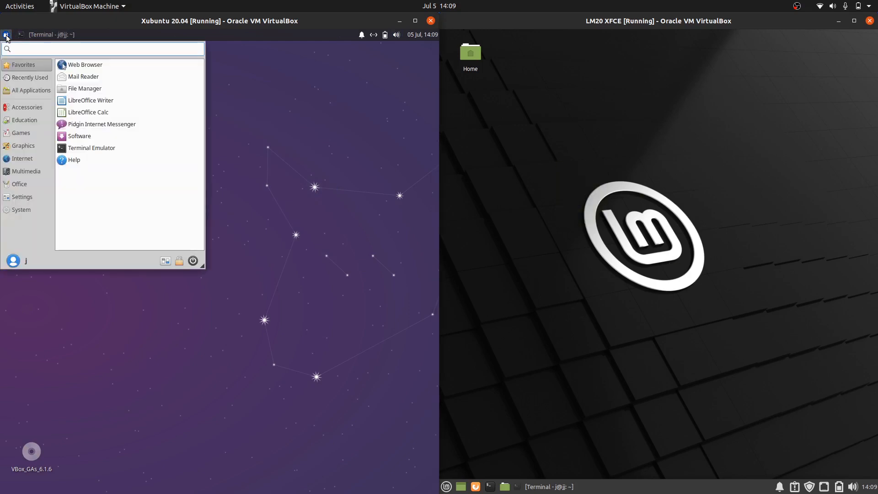
left_click(101, 49)
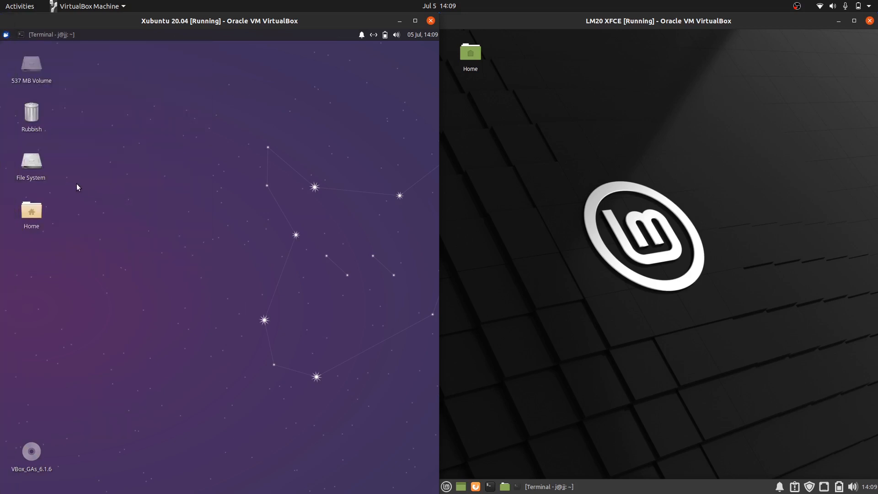
- Show the Xubuntu home folder in Thunar and position its window
double_click(31, 212)
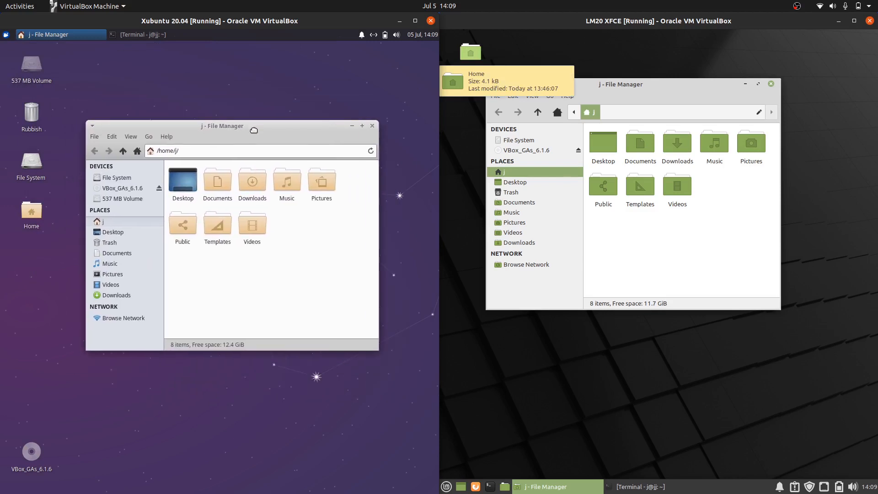
left_click_drag(221, 125, 214, 116)
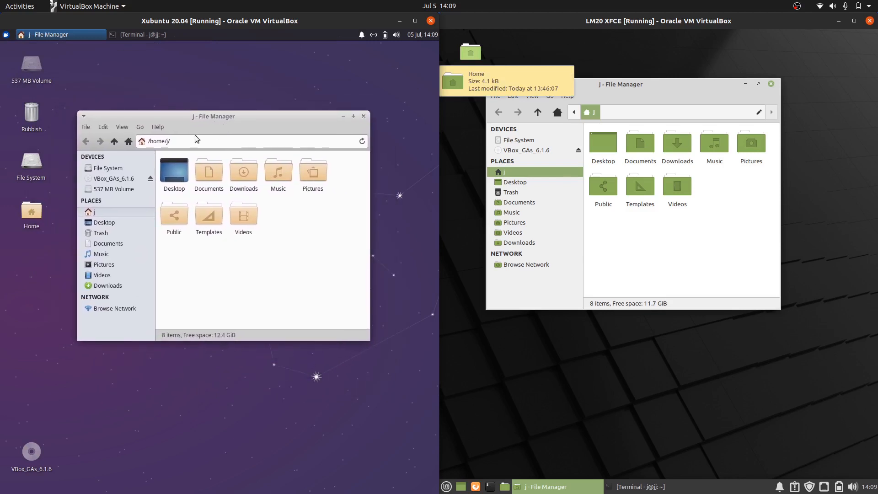
mouse_move(157, 127)
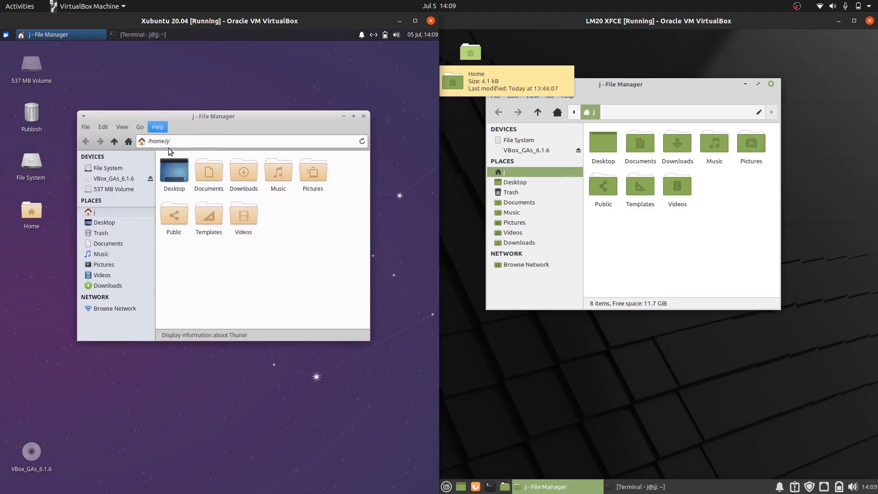
- View Thunar's About dialog in Xubuntu, dismiss it, and bring Mint's neofetch terminal forward
left_click(575, 122)
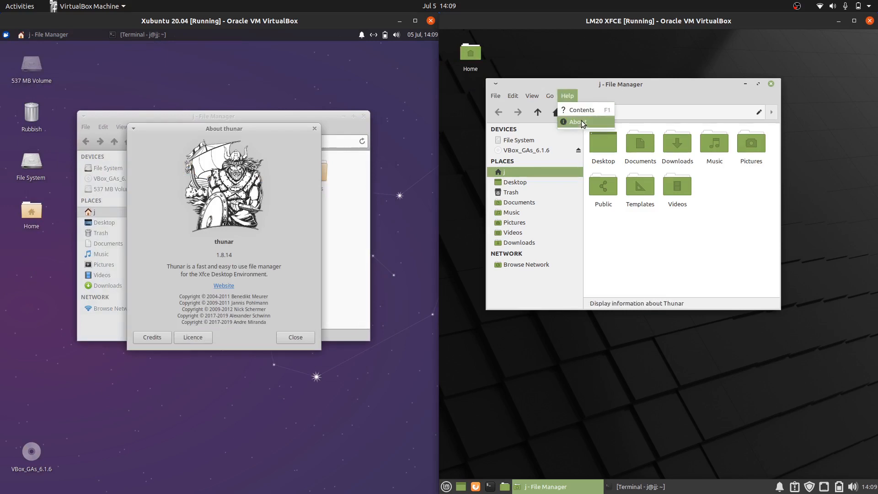
left_click(574, 122)
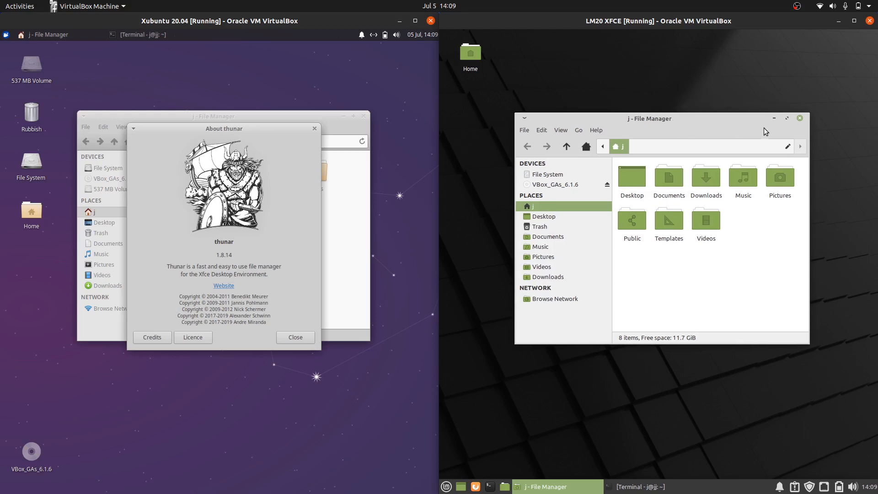
right_click(712, 263)
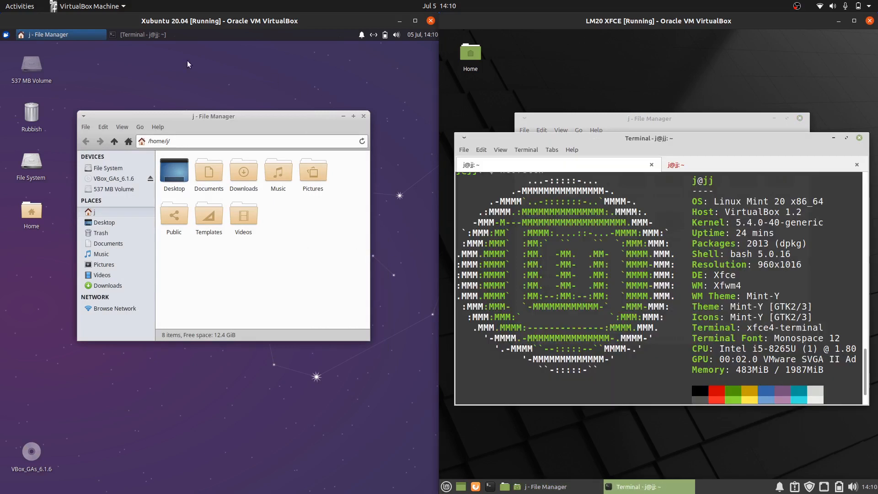
- Restore the Xubuntu neofetch terminal from the taskbar and reposition it beside Mint's
left_click(151, 33)
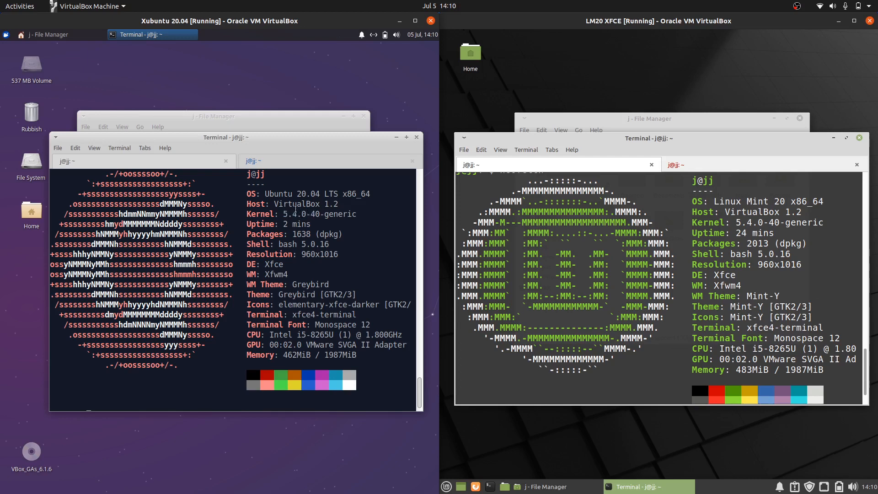
left_click_drag(226, 137, 221, 132)
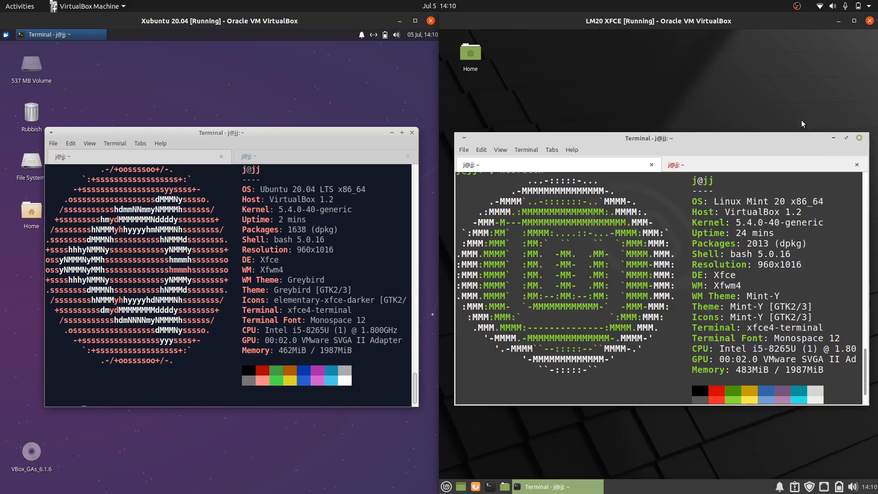
- Run htop in both terminals to compare process lists and memory use, briefly showing the Mint menu
type("htop")
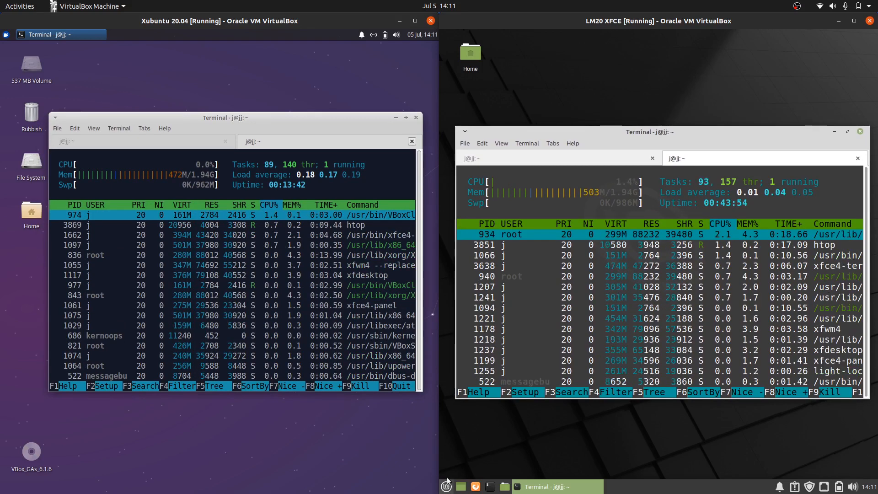
left_click(447, 486)
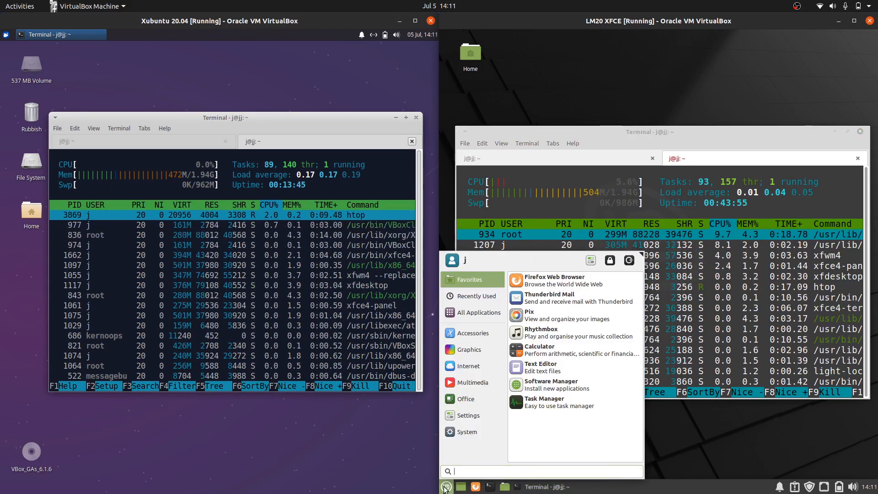
left_click(447, 486)
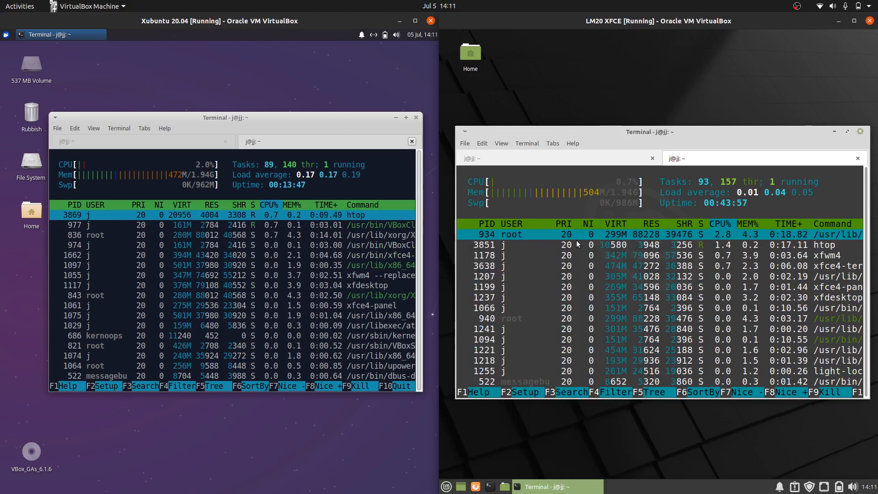